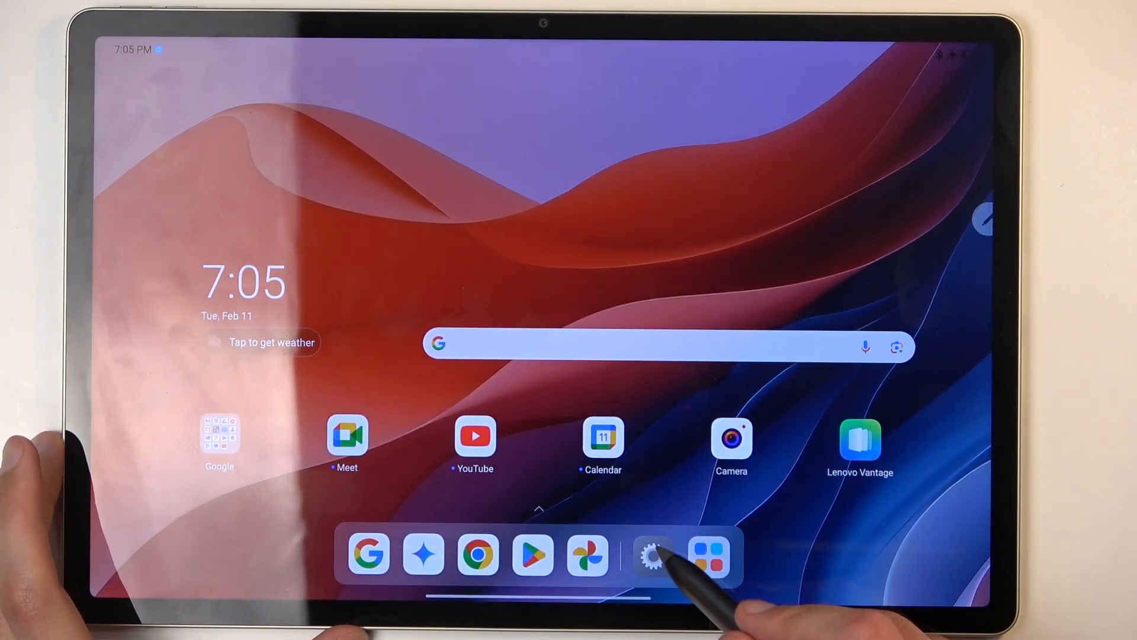
Step: Launch the Settings app from the gear icon in the home-screen dock
{"action": "left_click", "coordinate": [652, 556]}
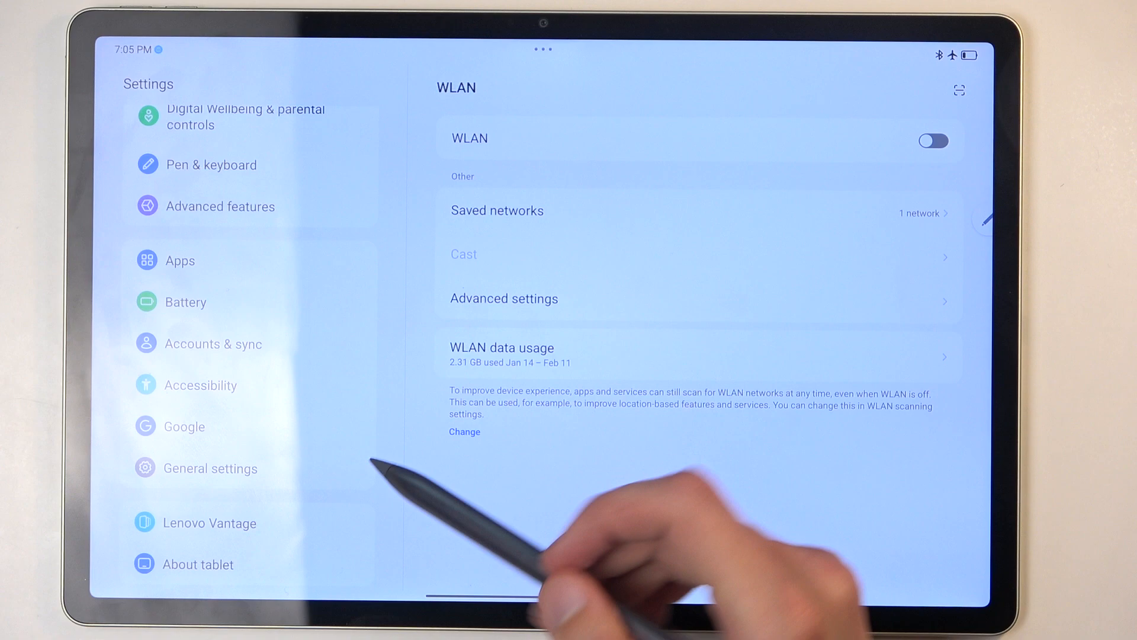
Step: Go to General settings and open Reset options
{"action": "left_click", "coordinate": [210, 468]}
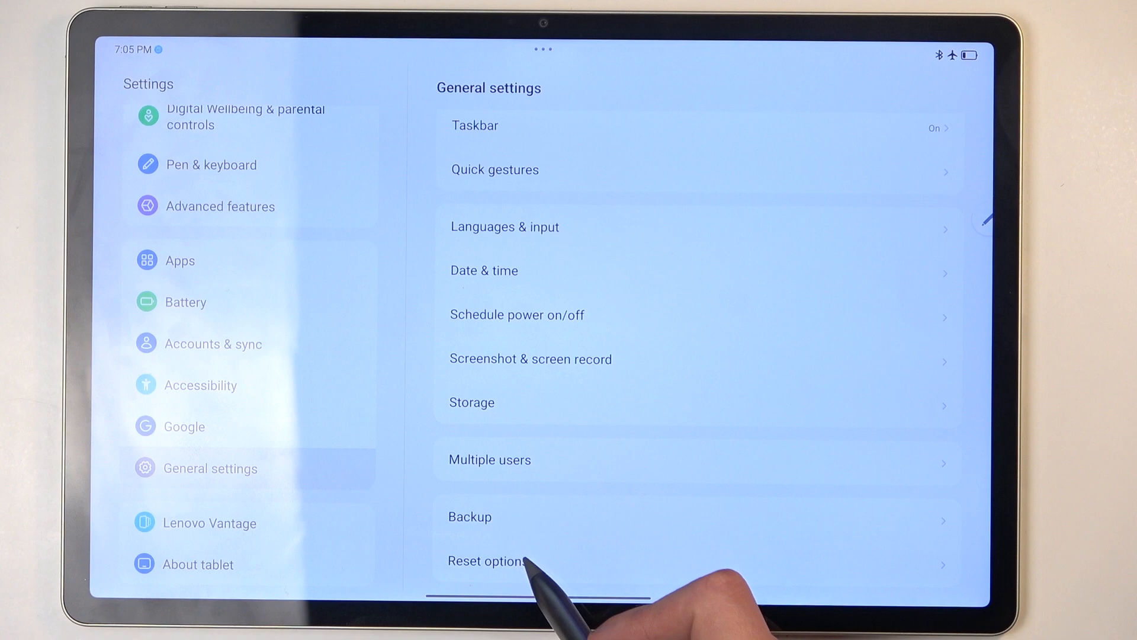
{"action": "left_click", "coordinate": [493, 561]}
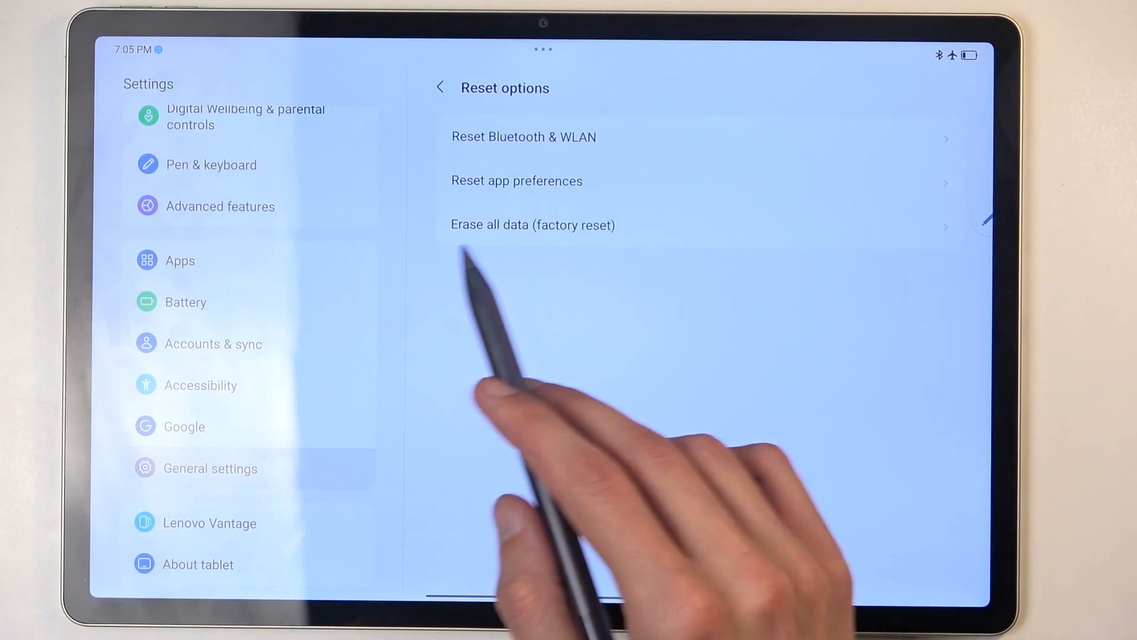
Step: Choose 'Erase all data (factory reset)' to view the data to be erased
{"action": "left_click", "coordinate": [532, 225]}
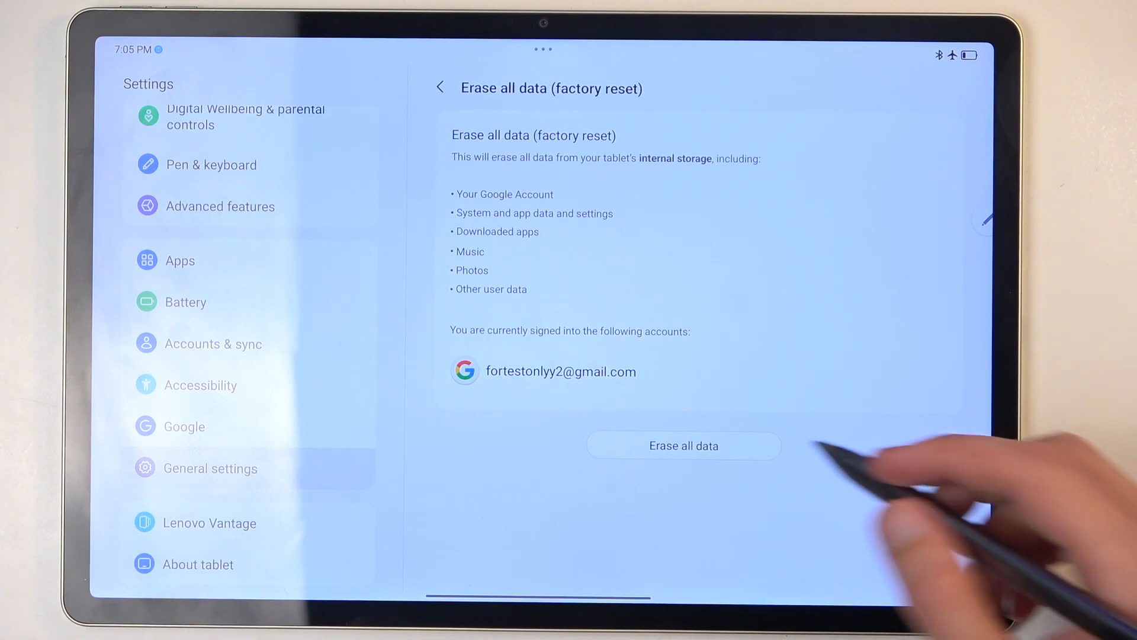
Step: Proceed through both 'Erase all data' buttons to reach the final confirmation
{"action": "left_click", "coordinate": [682, 445]}
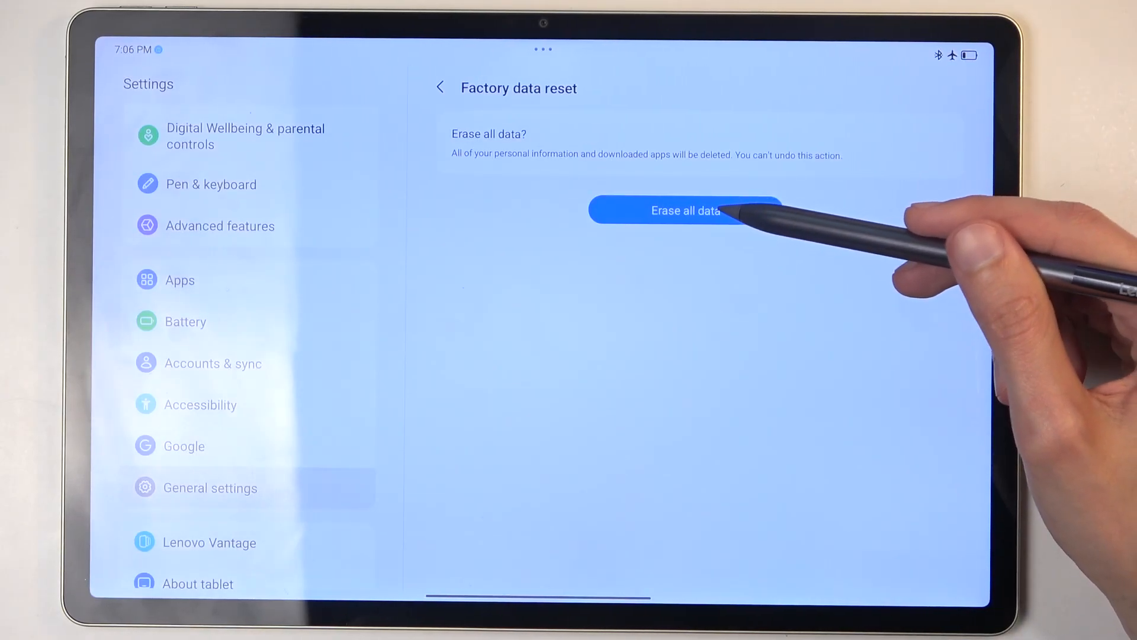
{"action": "left_click", "coordinate": [685, 210]}
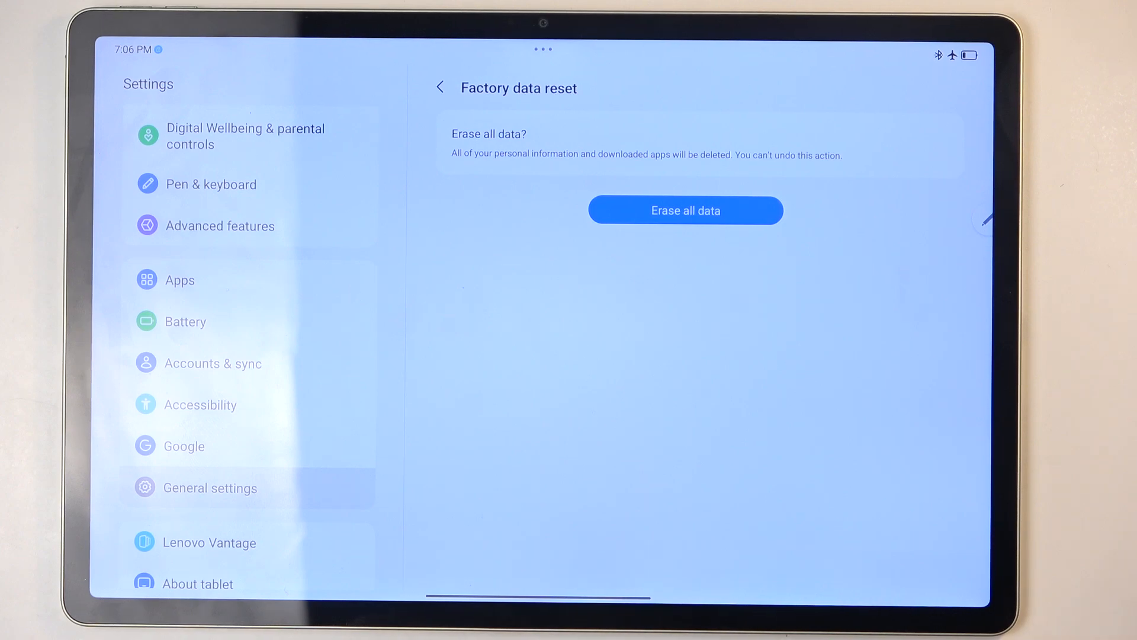
{"action": "scroll", "scroll_direction": "down", "scroll_amount": 3}
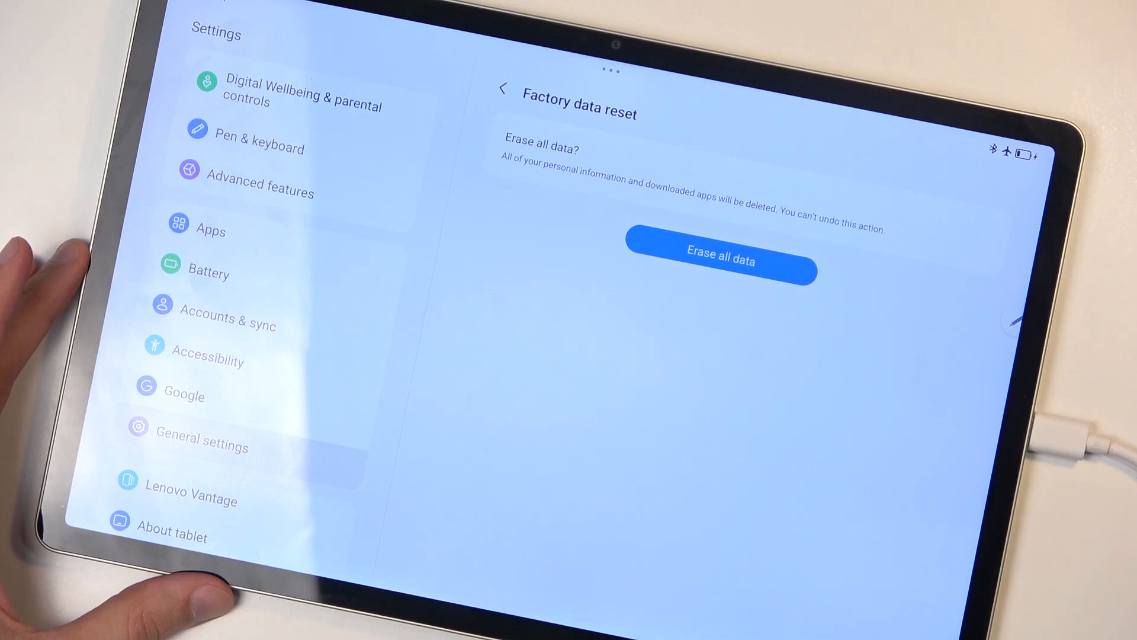
Step: Confirm 'Erase all data' so the tablet reboots to the Lenovo boot screen
{"action": "left_click", "coordinate": [720, 259]}
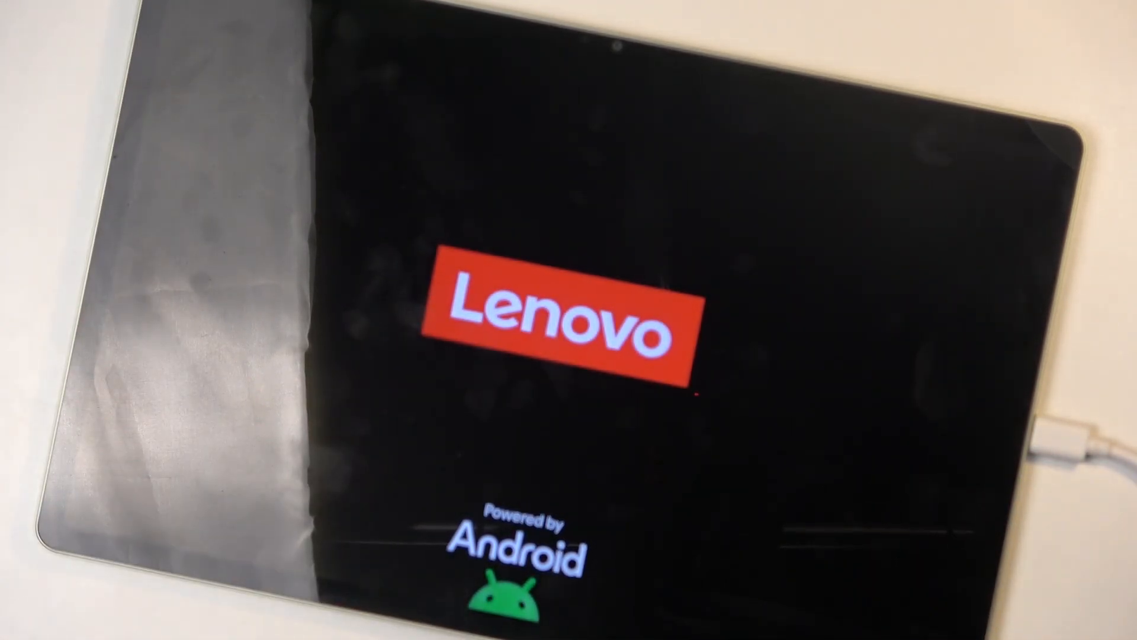